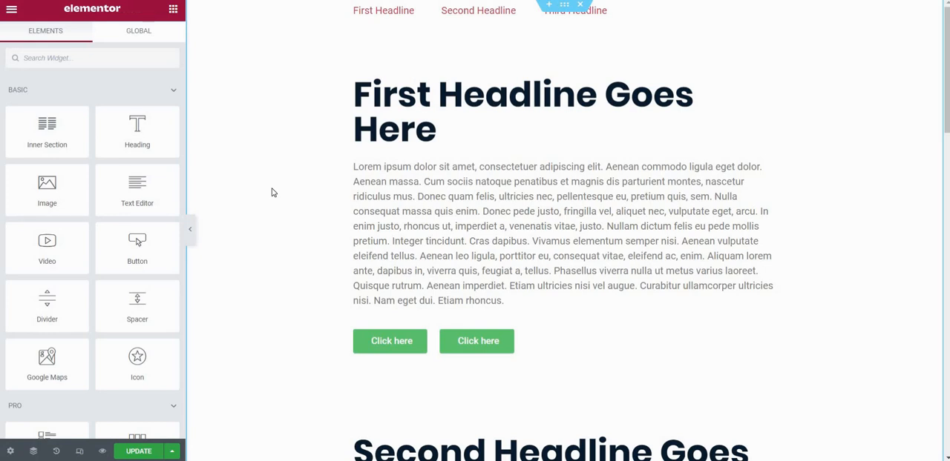
mouse_move(418, 365)
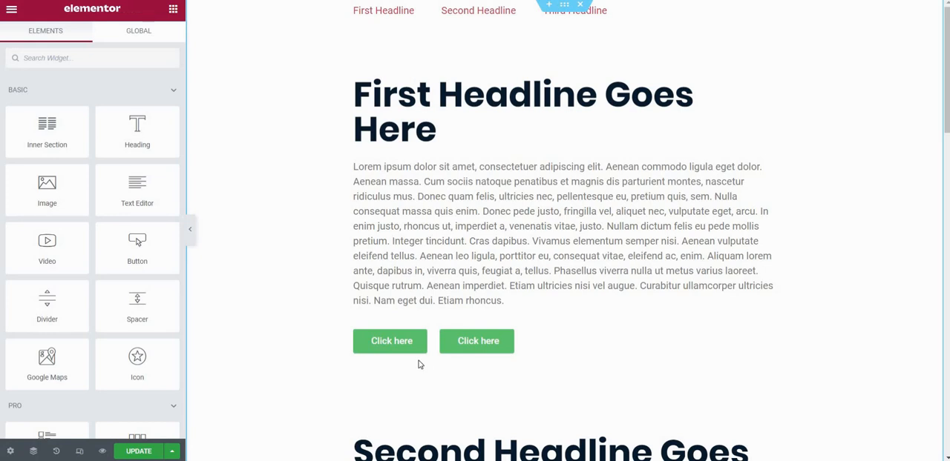
mouse_move(298, 317)
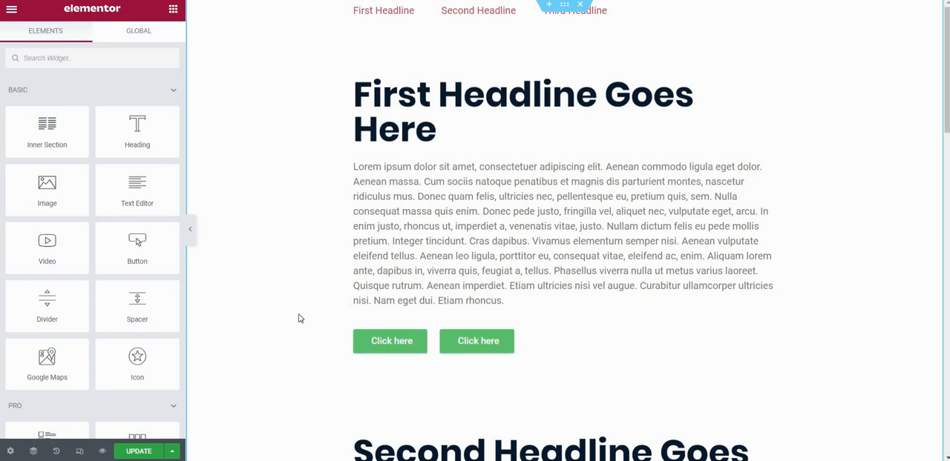
mouse_move(329, 339)
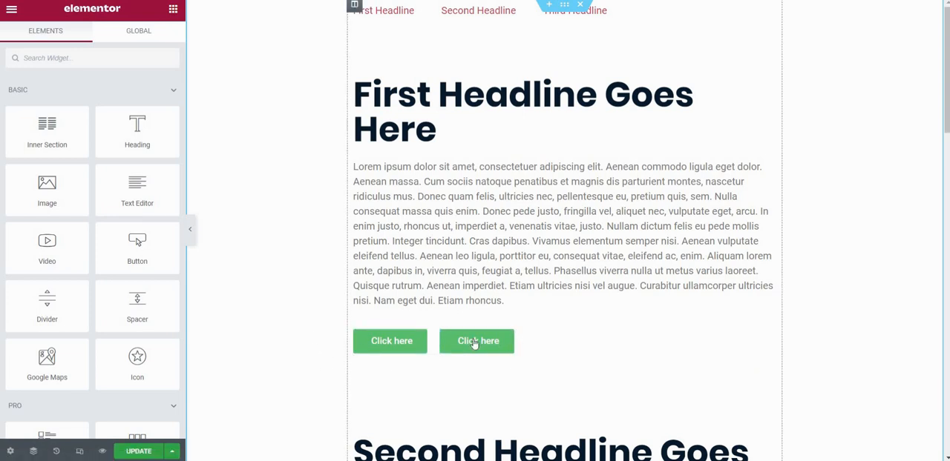
Delete the existing row of two 'Click here' buttons under the first paragraph.
right_click(477, 341)
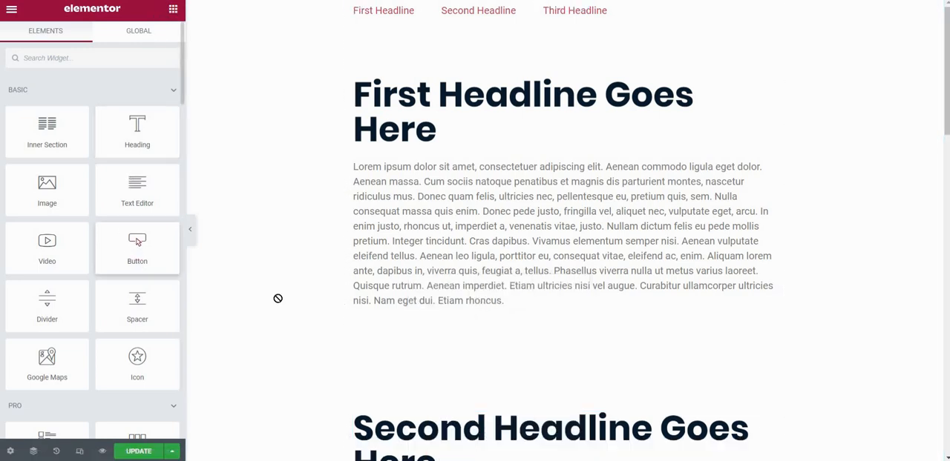
Drop a new Button widget directly beneath the first headline's paragraph and select it.
left_click_drag(137, 248, 389, 334)
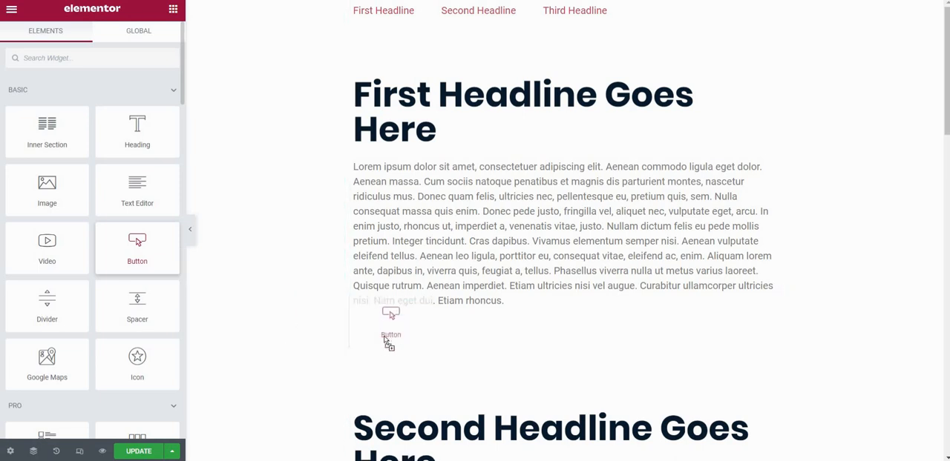
left_click_drag(136, 247, 392, 340)
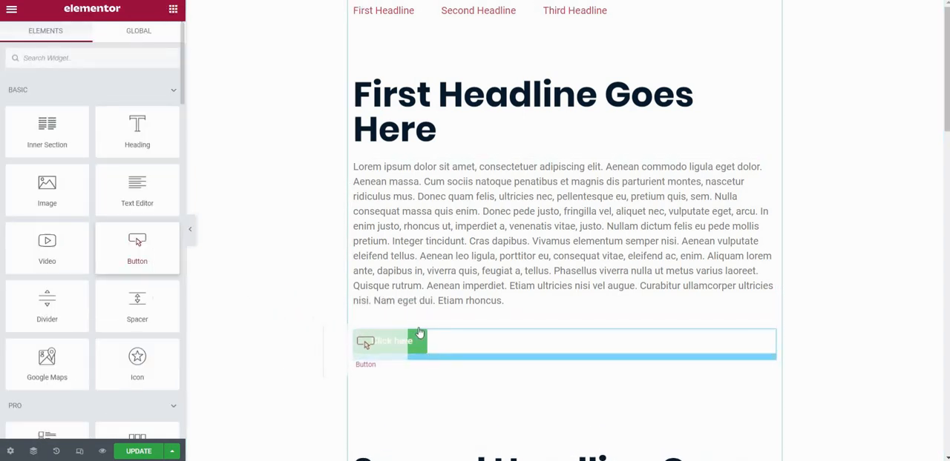
left_click(391, 341)
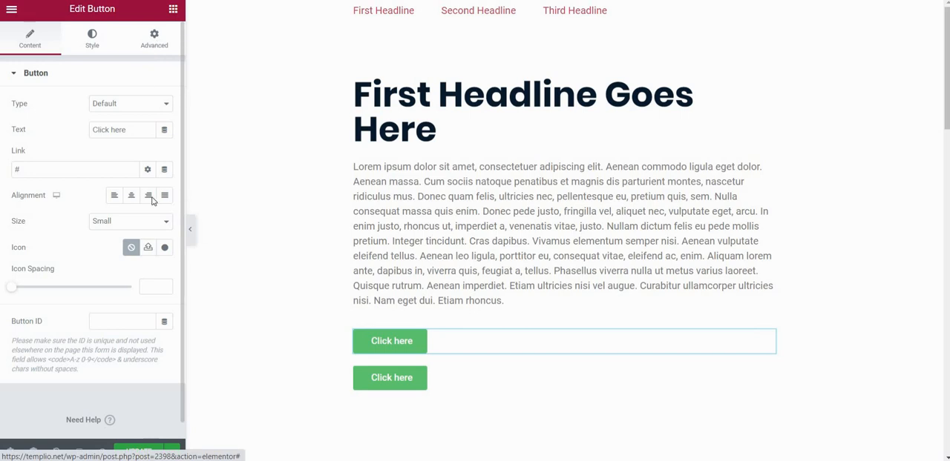
Set the buttons' Advanced Width to Inline (auto) with a 20 px right margin so they share a row.
left_click(154, 37)
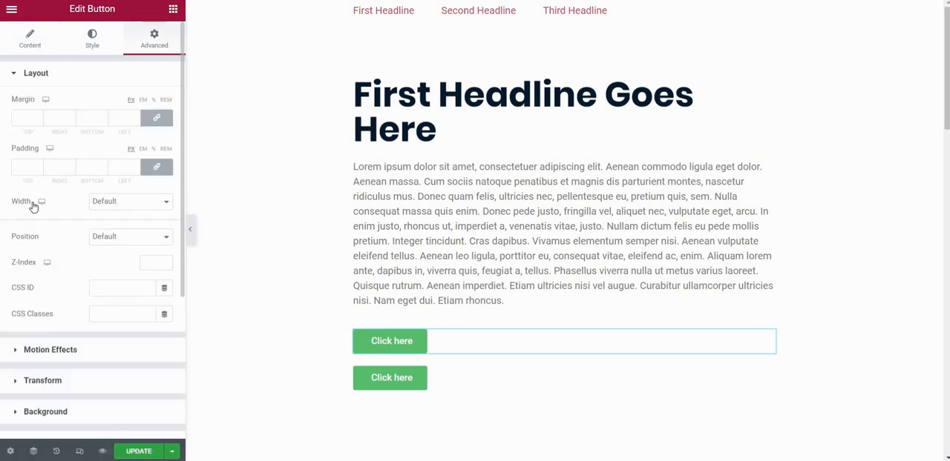
left_click(131, 202)
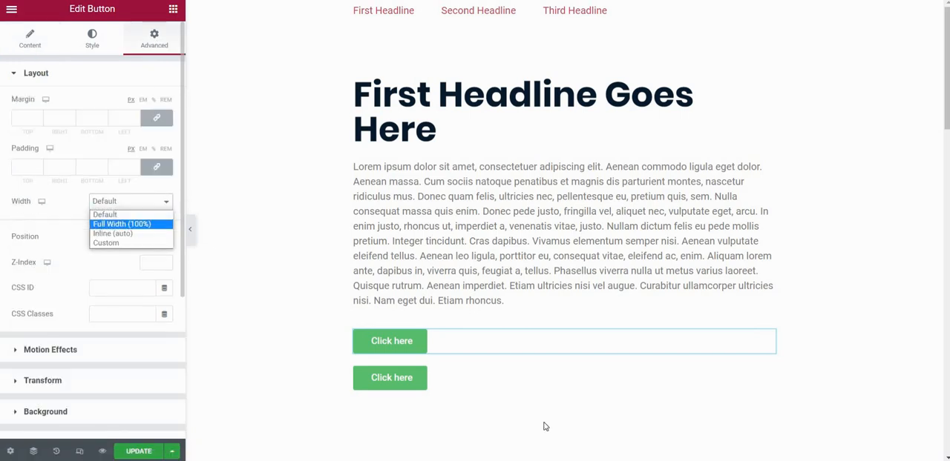
left_click(30, 39)
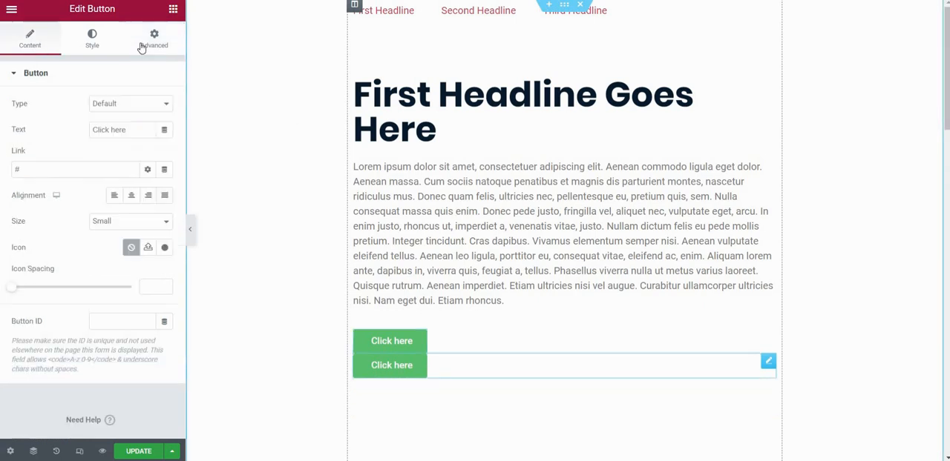
left_click(154, 37)
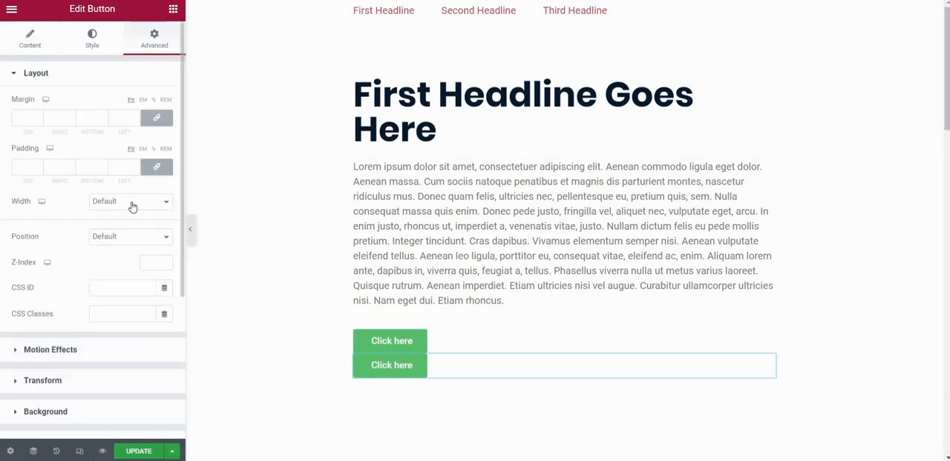
left_click(131, 202)
type("20")
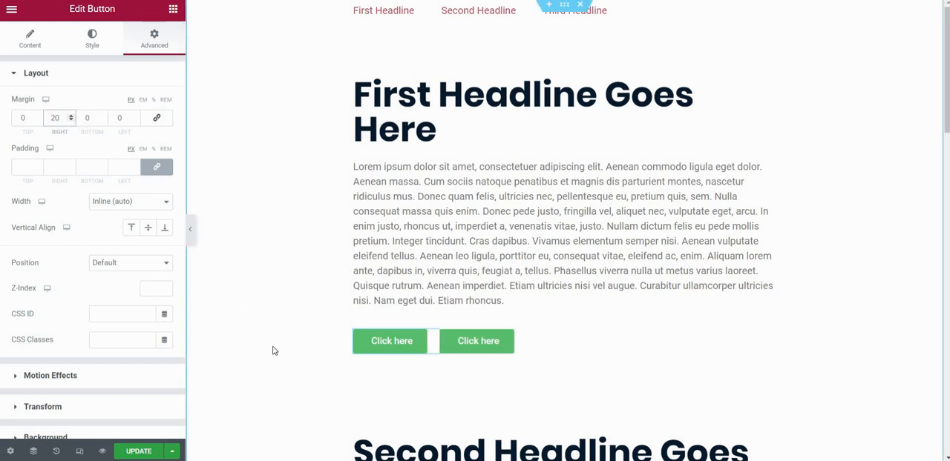
mouse_move(406, 358)
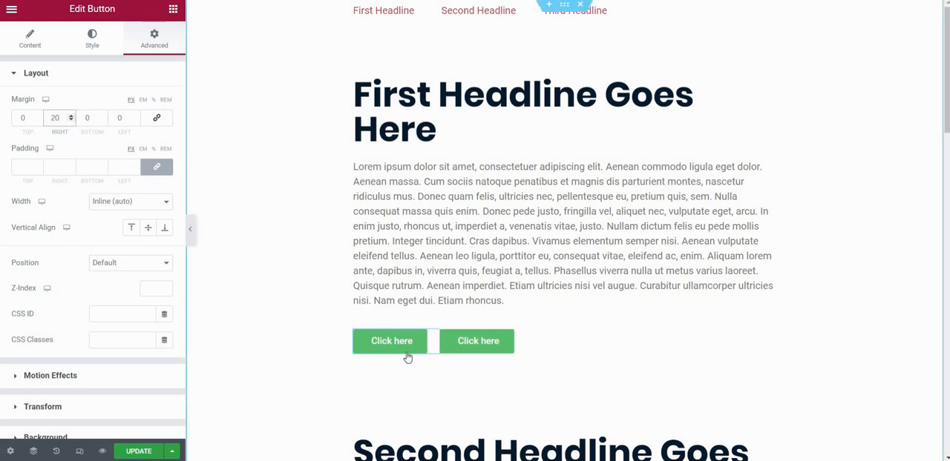
left_click(478, 340)
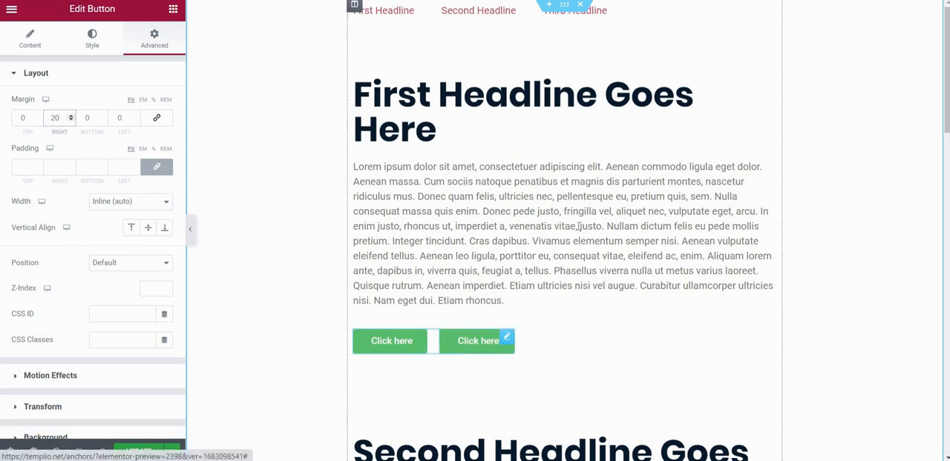
mouse_move(538, 294)
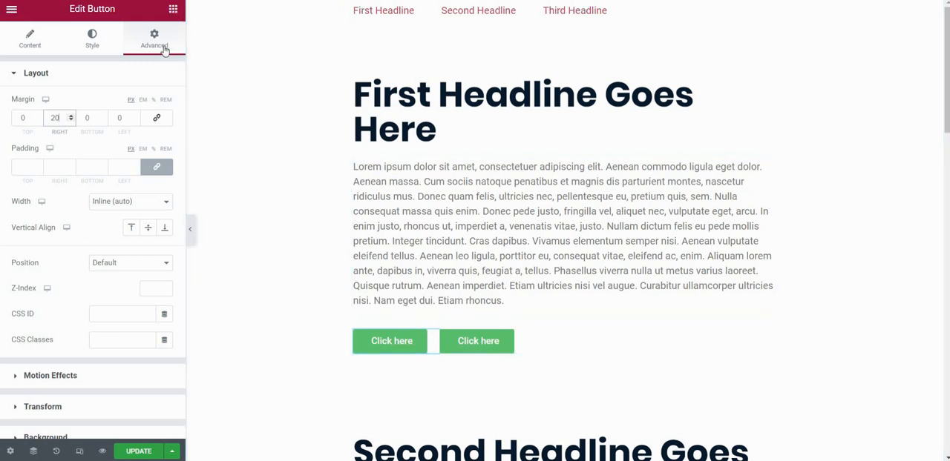
Add an inner section above the buttons and drop a new 'Click here' button into it.
left_click(11, 9)
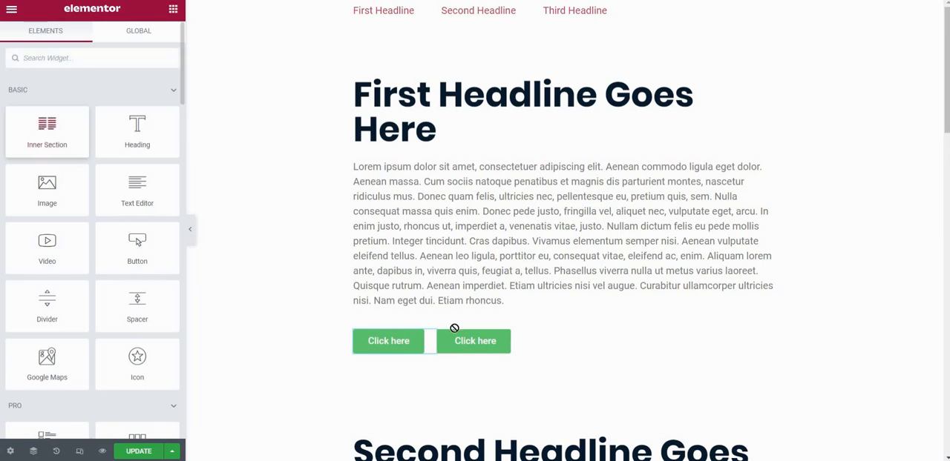
left_click(475, 340)
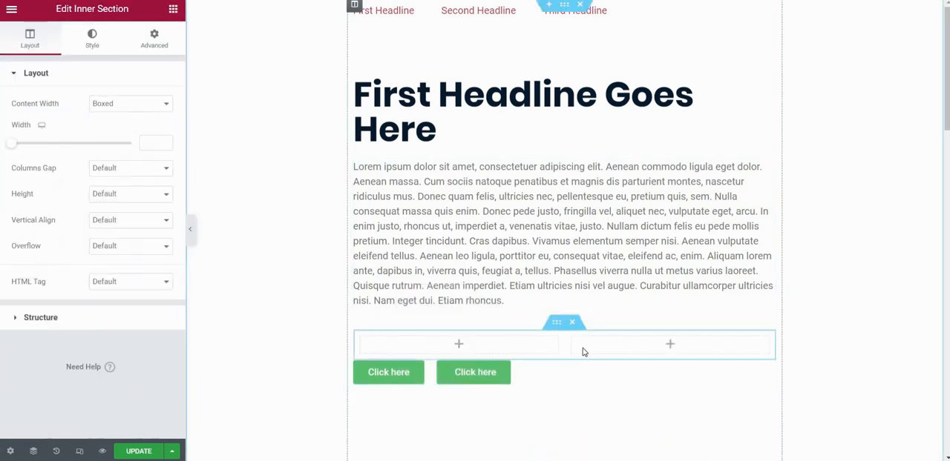
mouse_move(573, 340)
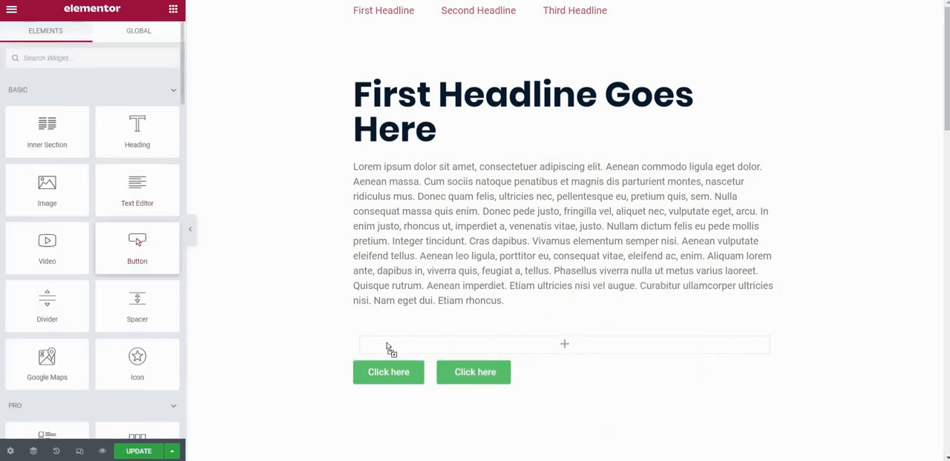
left_click_drag(136, 245, 389, 345)
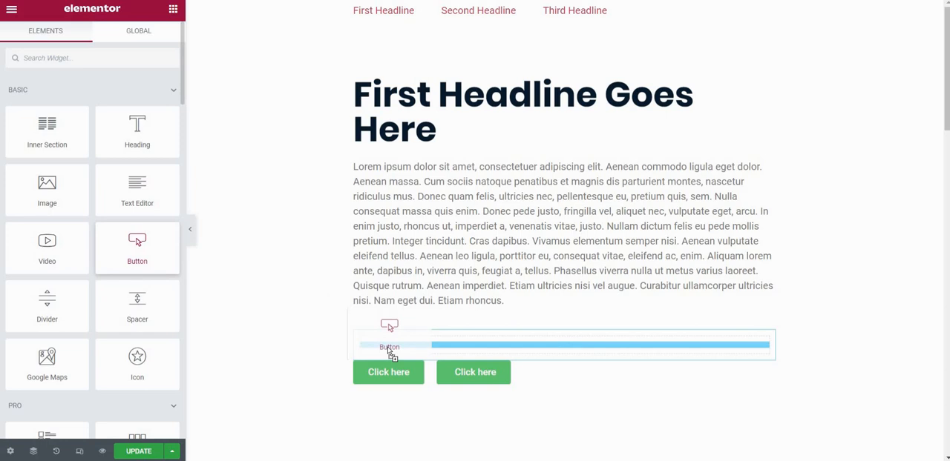
mouse_move(205, 27)
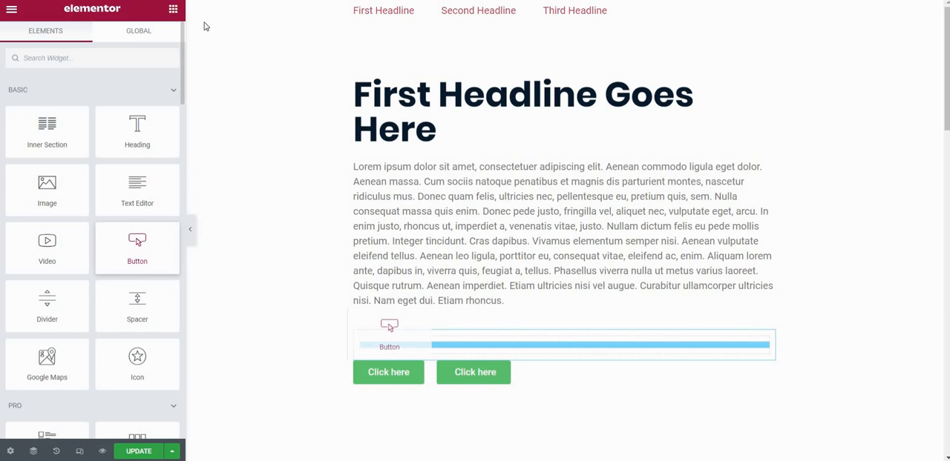
left_click_drag(136, 248, 389, 347)
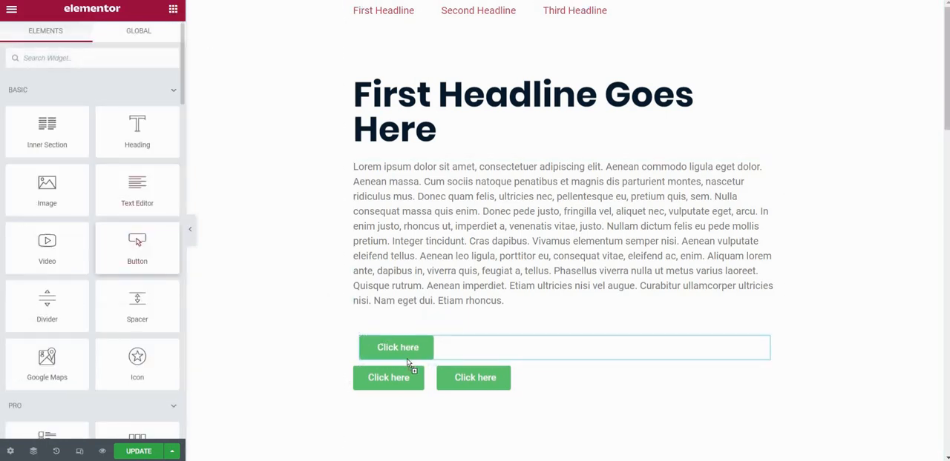
Duplicate the new button and set both copies to Inline (auto) width.
left_click(398, 347)
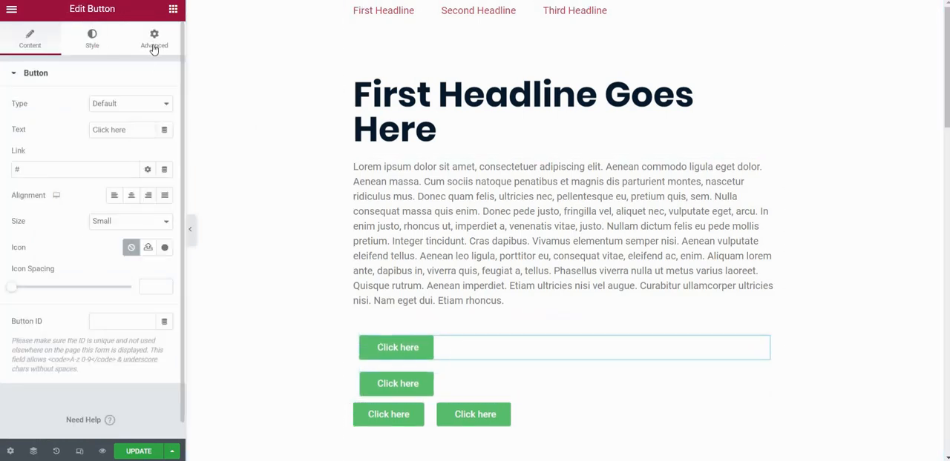
left_click(154, 38)
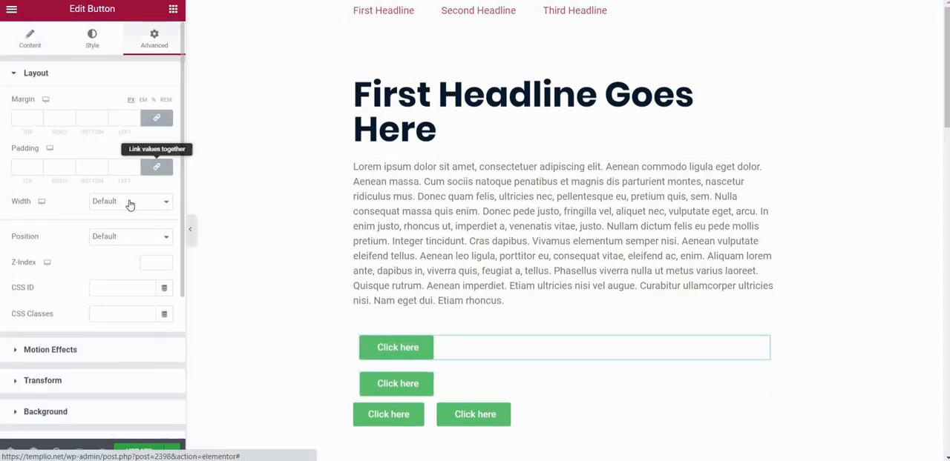
left_click(131, 202)
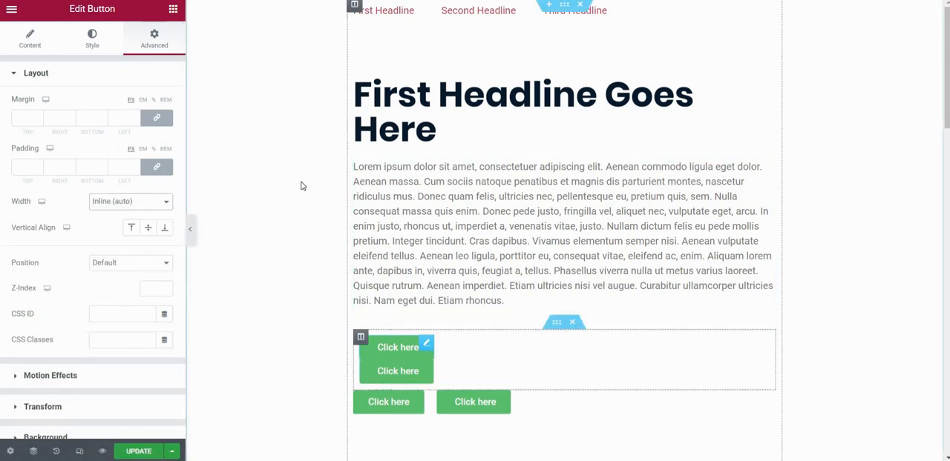
left_click(130, 202)
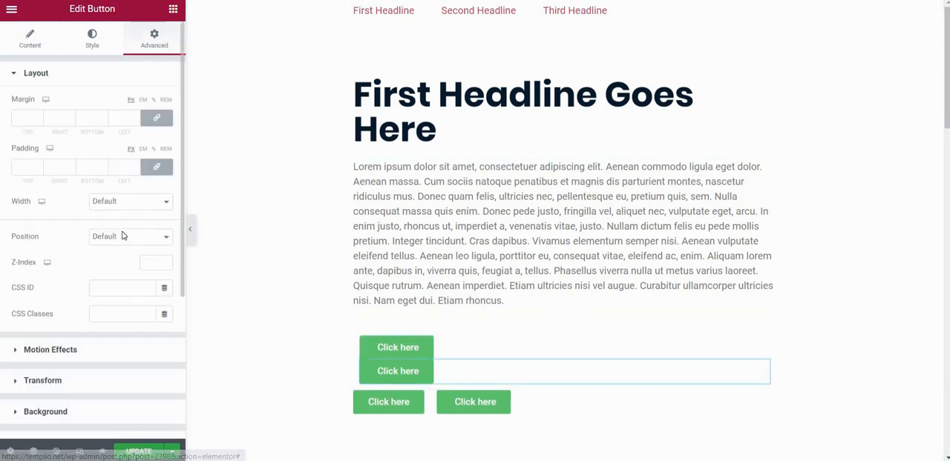
left_click(131, 201)
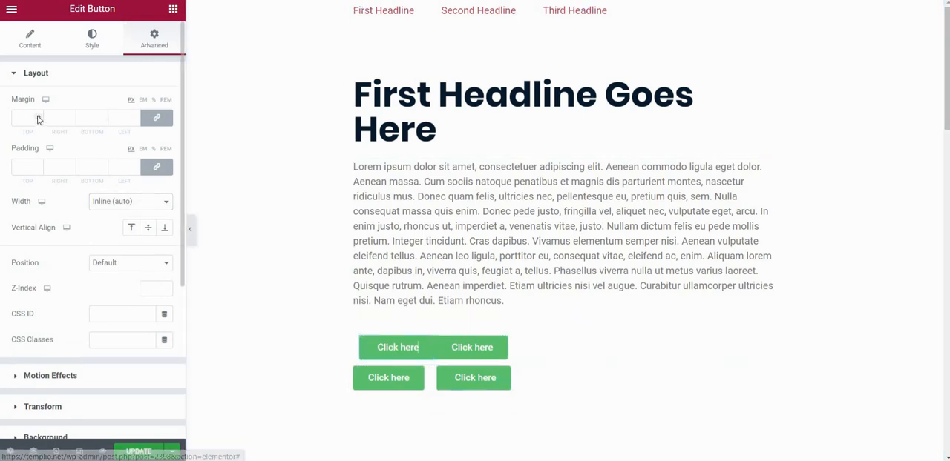
Give the first button a 20 px right margin to space the pair apart.
left_click(27, 119)
type("20")
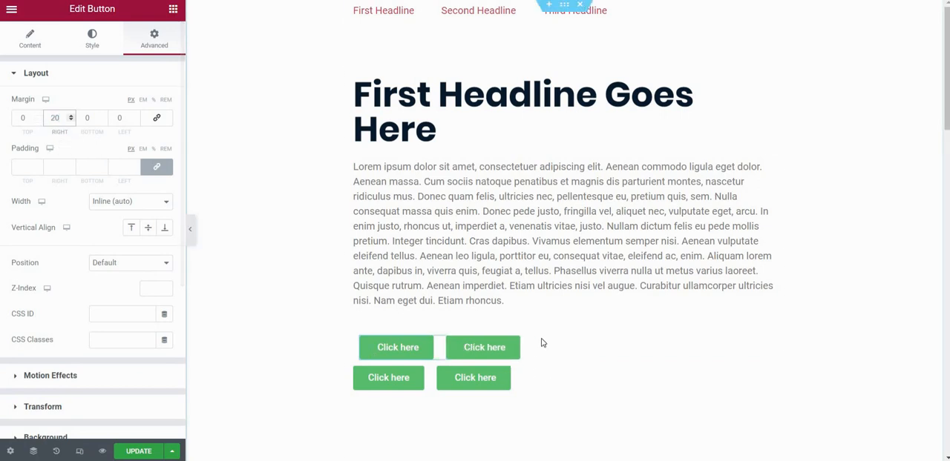
left_click(483, 347)
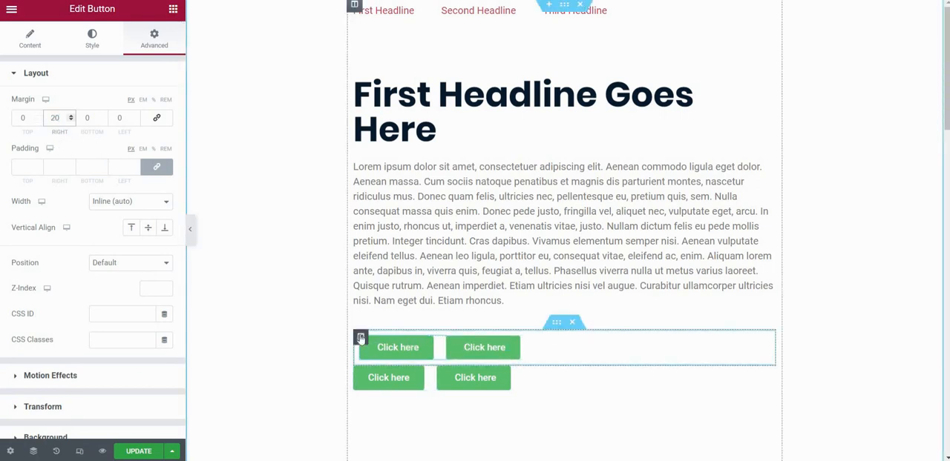
Set the column's Horizontal Align to Center so the button pair sits centered under the text.
left_click(361, 339)
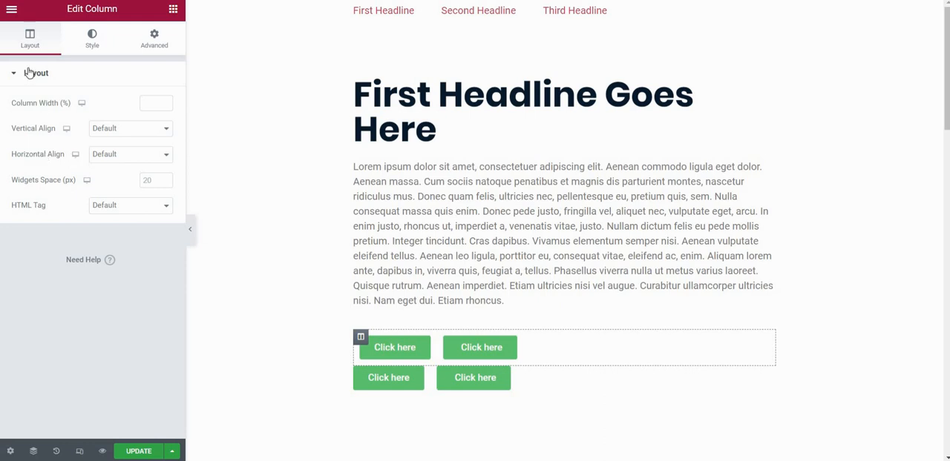
mouse_move(43, 163)
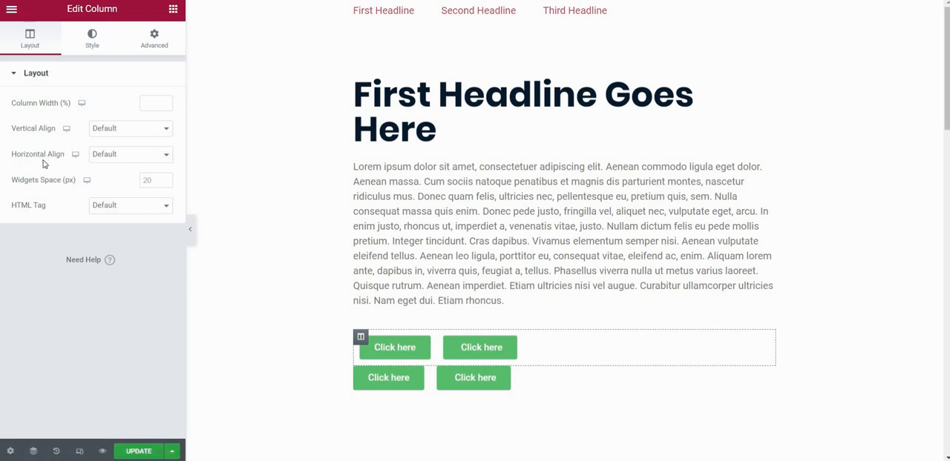
left_click(131, 154)
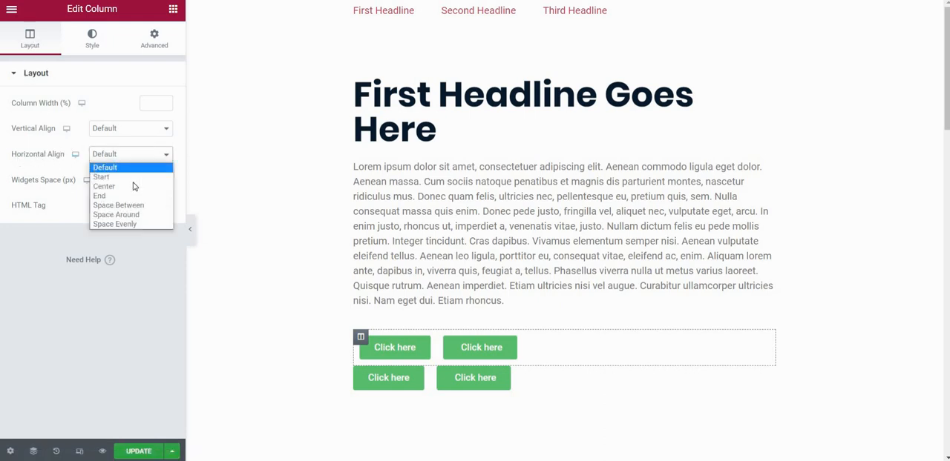
left_click(103, 187)
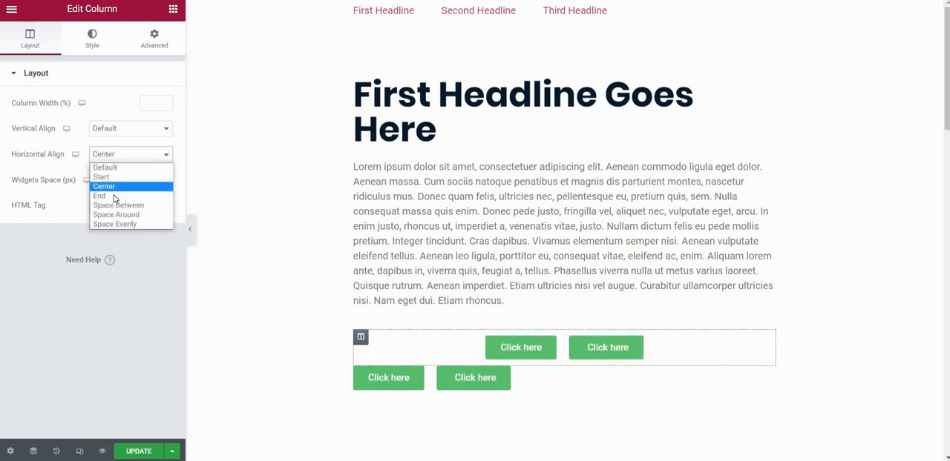
left_click(100, 195)
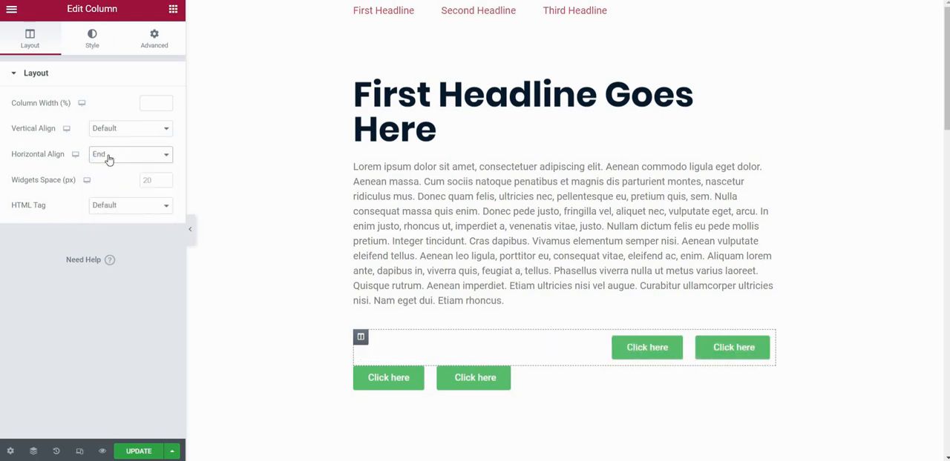
left_click(130, 154)
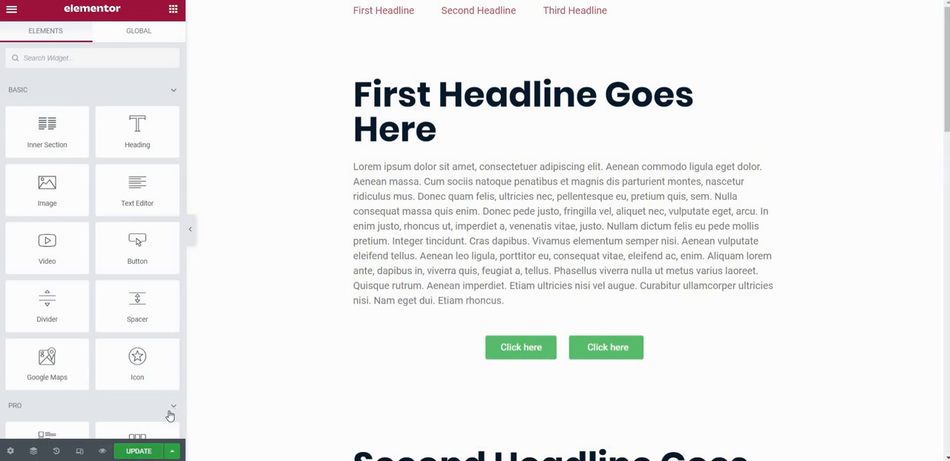
mouse_move(100, 451)
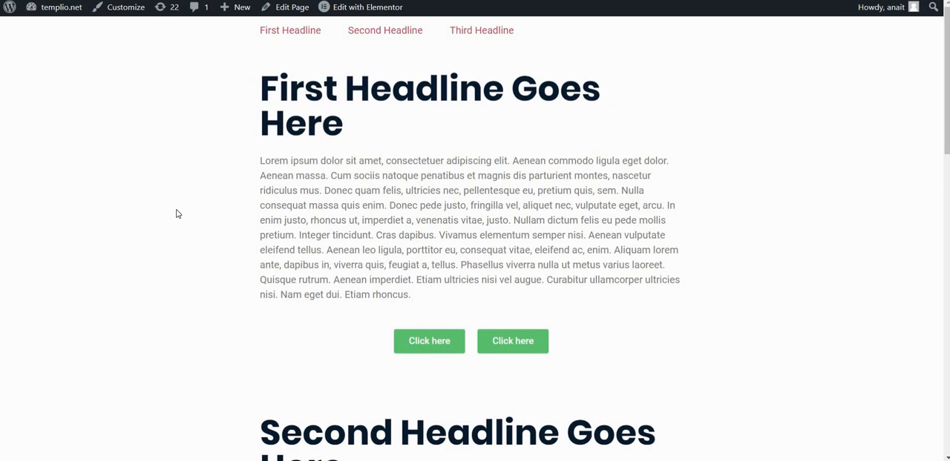
mouse_move(267, 276)
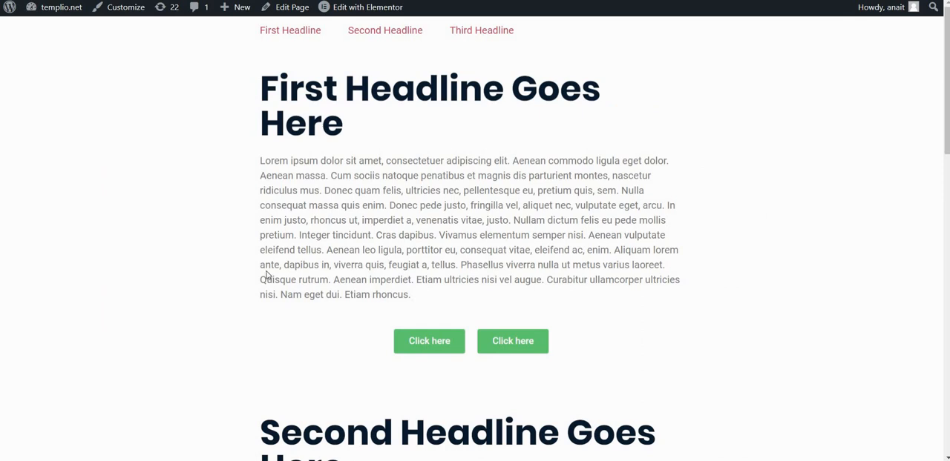
mouse_move(617, 359)
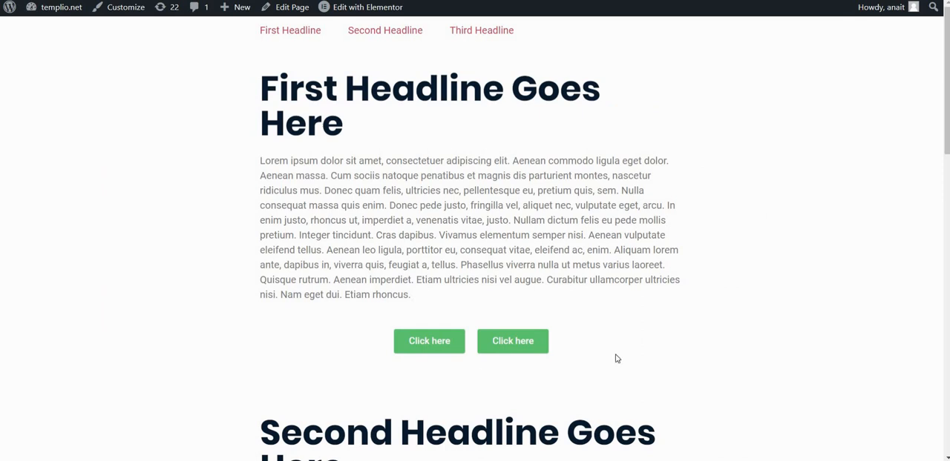